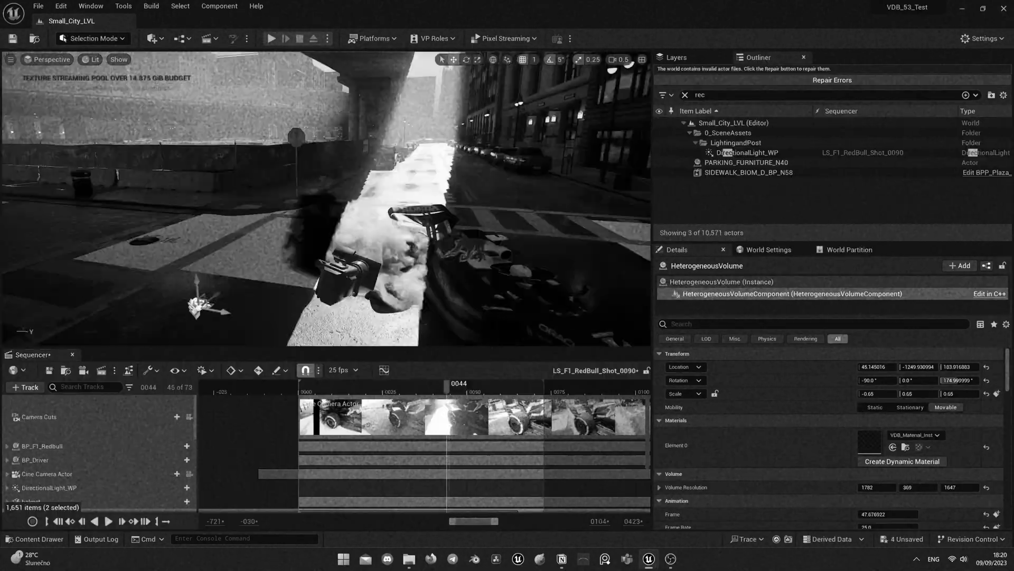
- Load Small_City_LVL and open the LS_F1_RedBull_Shot_0090 sequence in Sequencer
{"action": "left_click", "coordinate": [717, 172]}
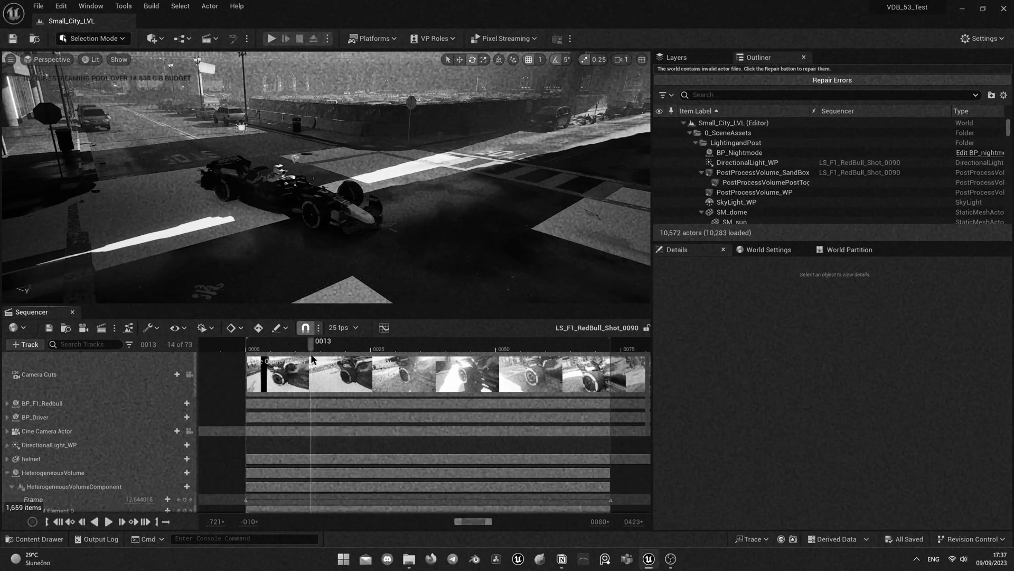
{"action": "left_click", "coordinate": [551, 341]}
{"action": "type", "text": "het"}
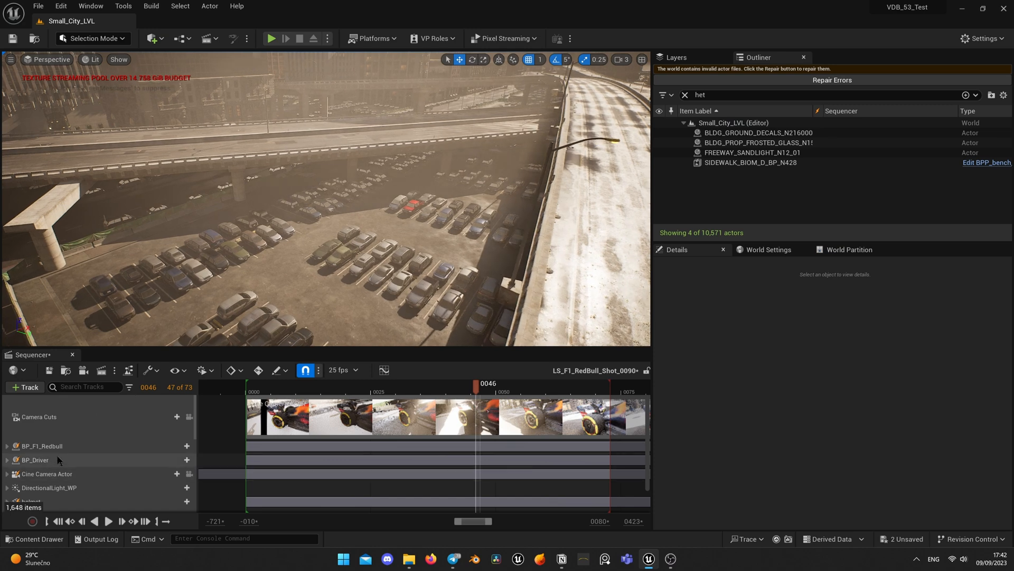
- Bake the BP_F1_Redbull and Cine Camera Actor tracks into world-space transforms
{"action": "left_click", "coordinate": [42, 446]}
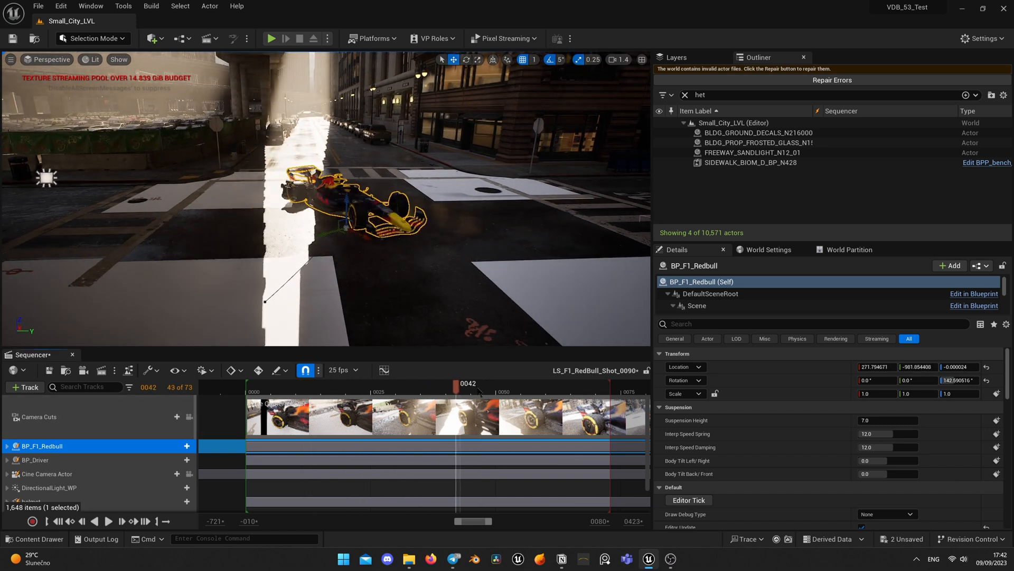
{"action": "left_click", "coordinate": [306, 383]}
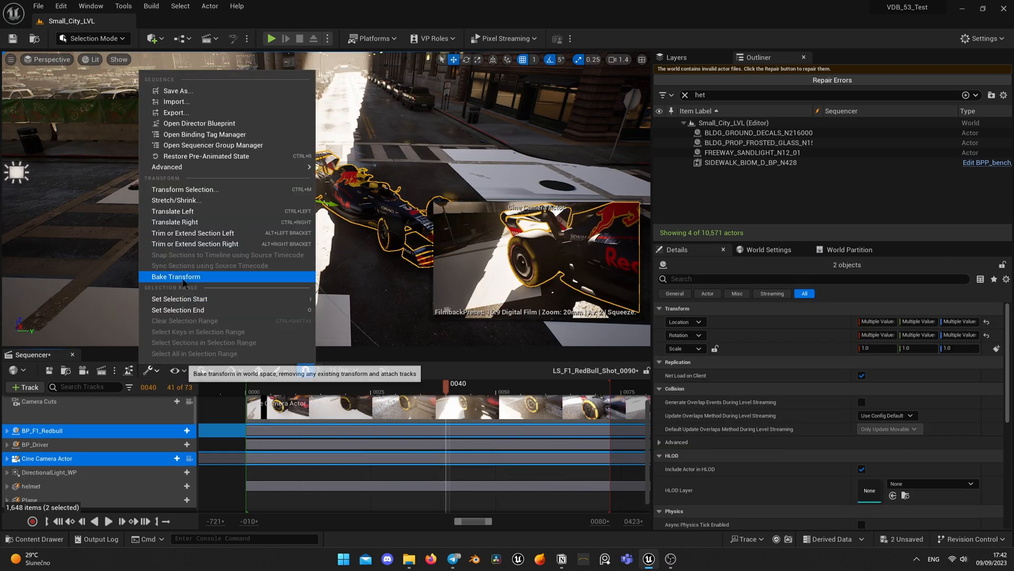
{"action": "left_click", "coordinate": [176, 276]}
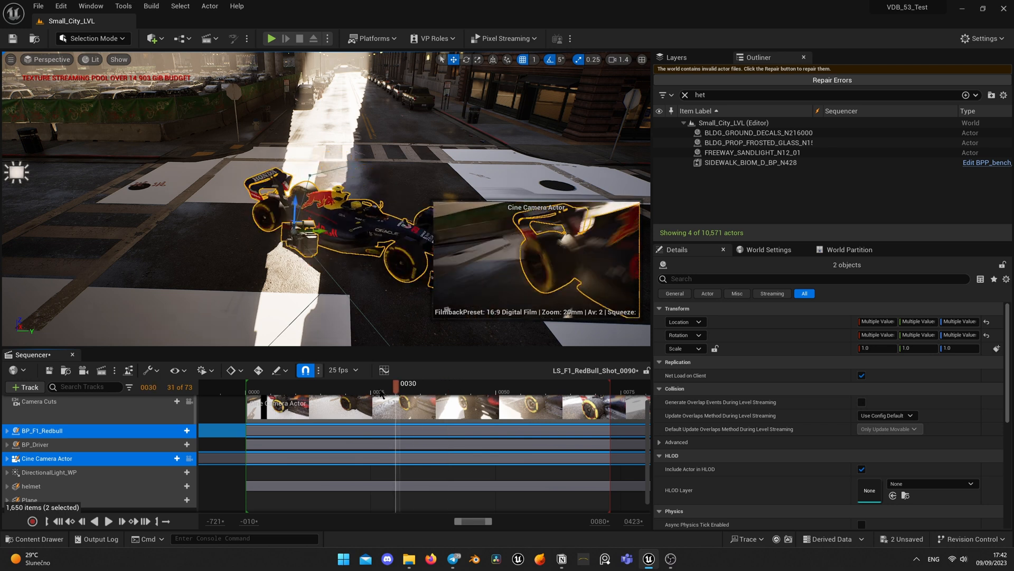
{"action": "left_click", "coordinate": [458, 383]}
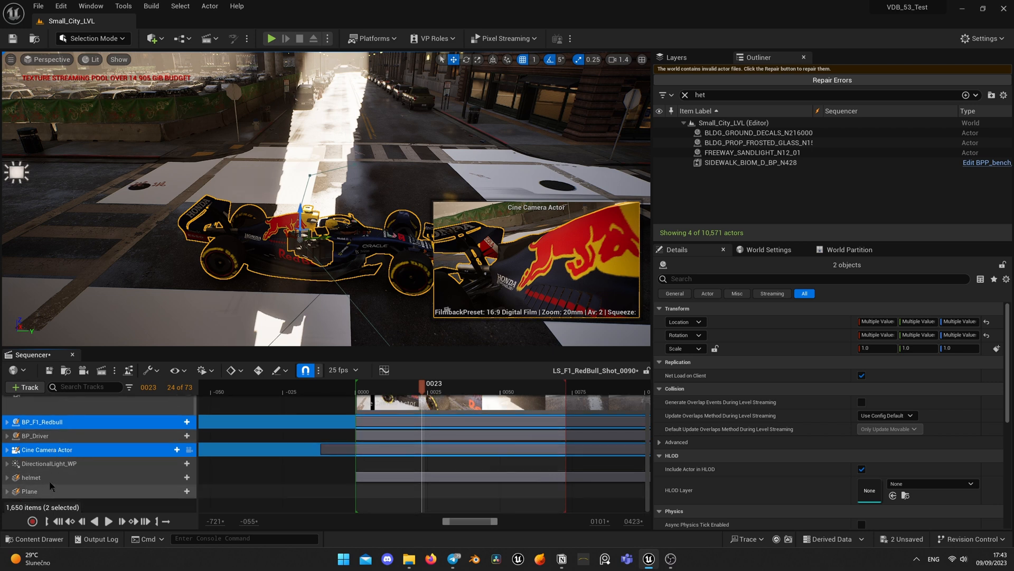
- Export the car, camera and Plane tracks to the Desktop as Drift_1.fbx with Collision off
{"action": "left_click", "coordinate": [30, 491]}
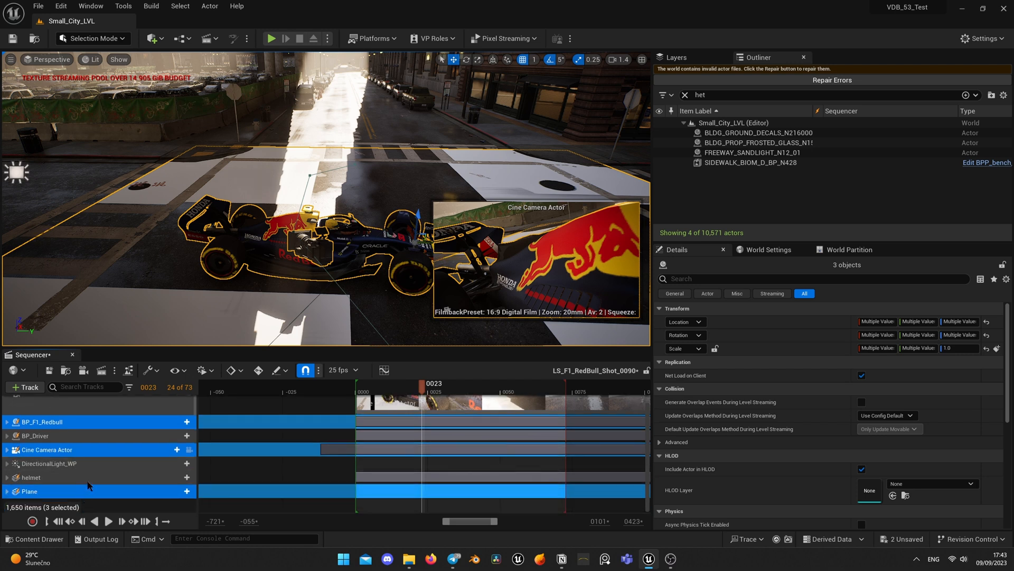
{"action": "left_click", "coordinate": [150, 369]}
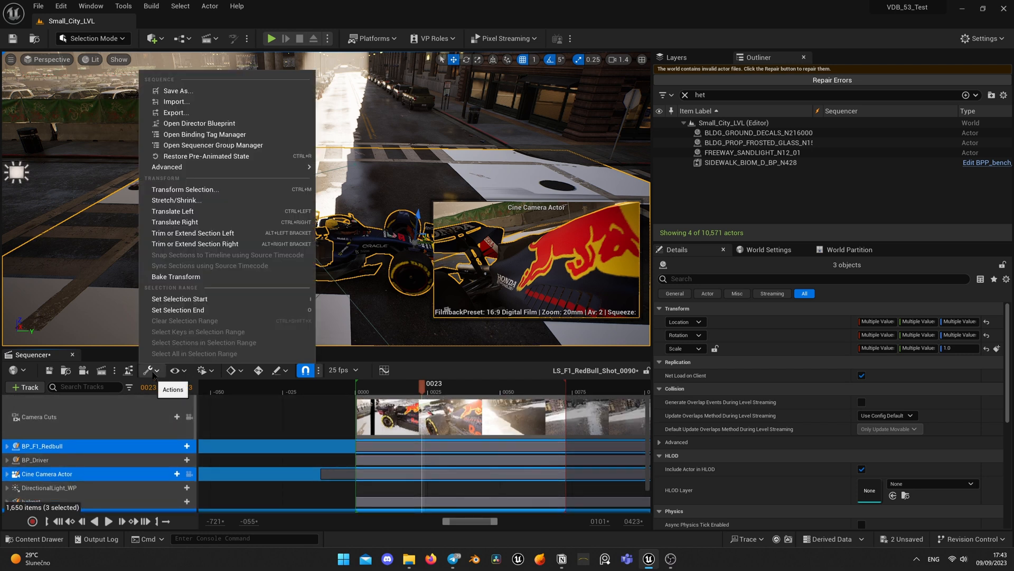
{"action": "left_click", "coordinate": [175, 112]}
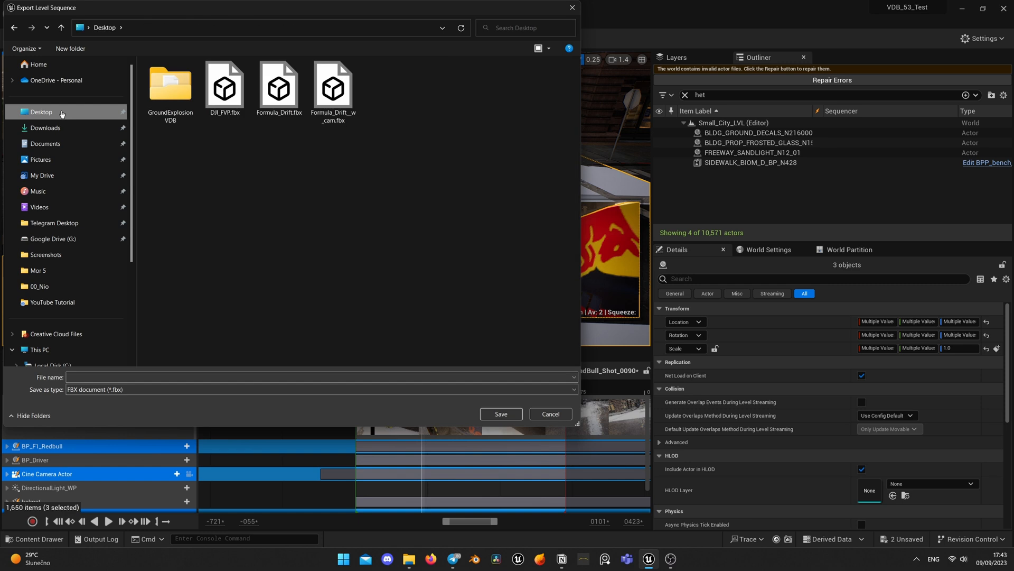
{"action": "left_click", "coordinate": [500, 413]}
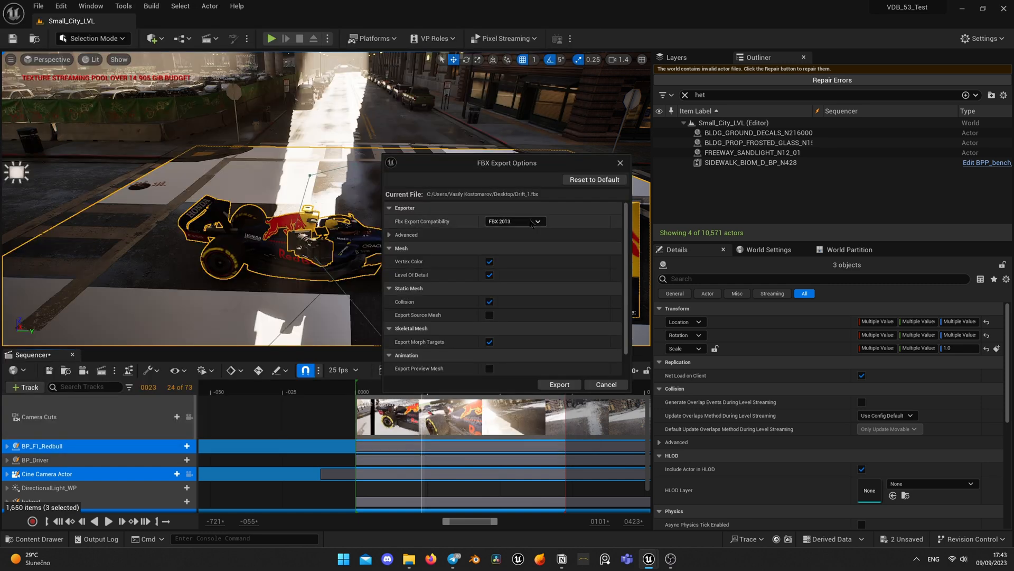
{"action": "left_click", "coordinate": [514, 222]}
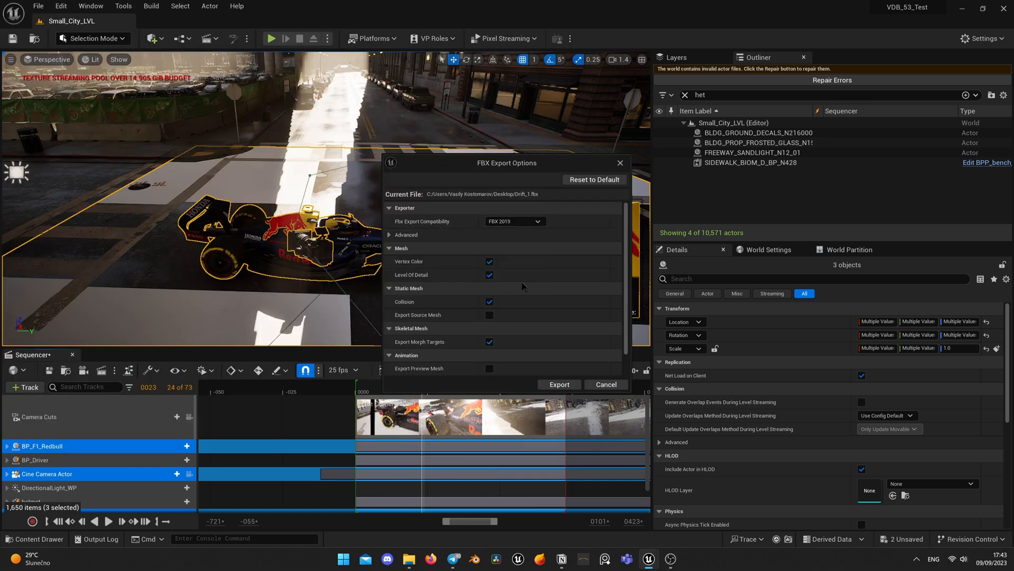
{"action": "left_click", "coordinate": [490, 302]}
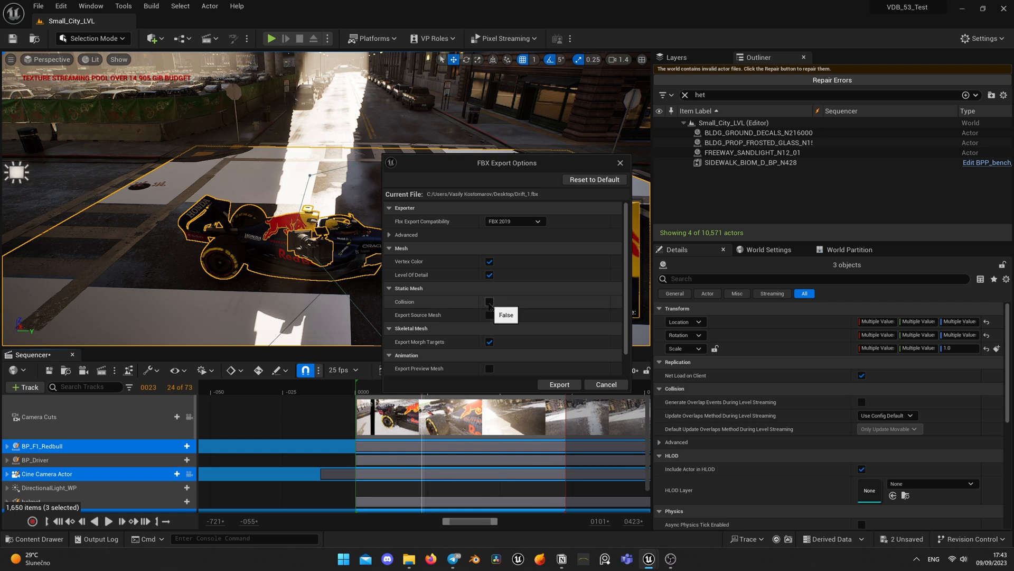
{"action": "left_click", "coordinate": [389, 208]}
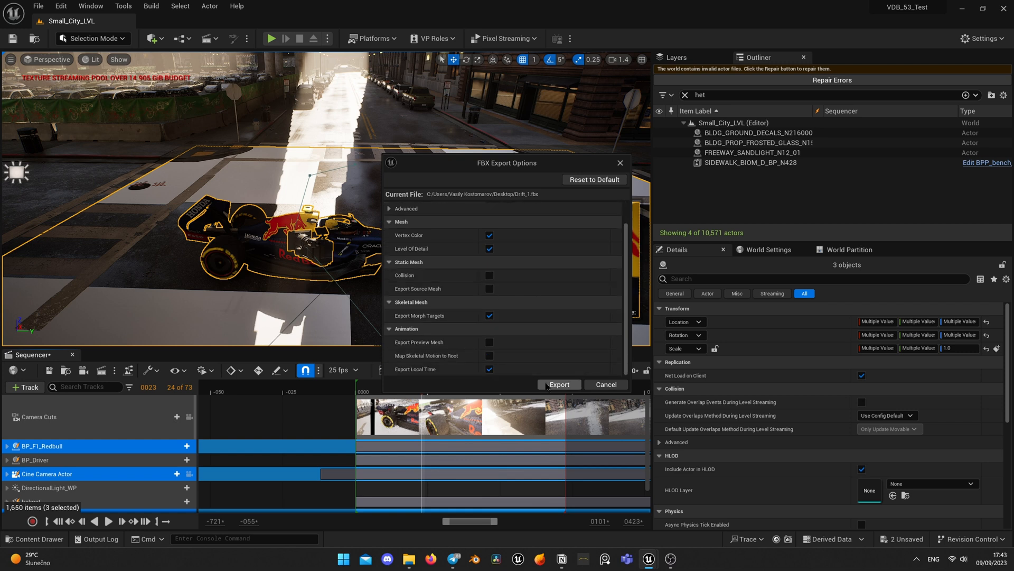
{"action": "left_click", "coordinate": [559, 384]}
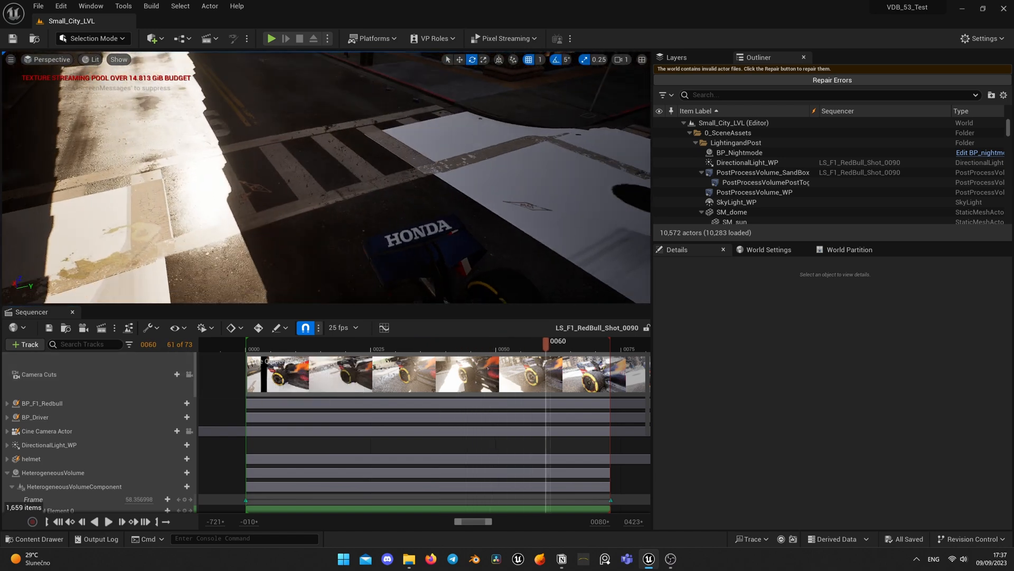
- Create a new level from the Basic template, opening the Main level
{"action": "left_click", "coordinate": [408, 558]}
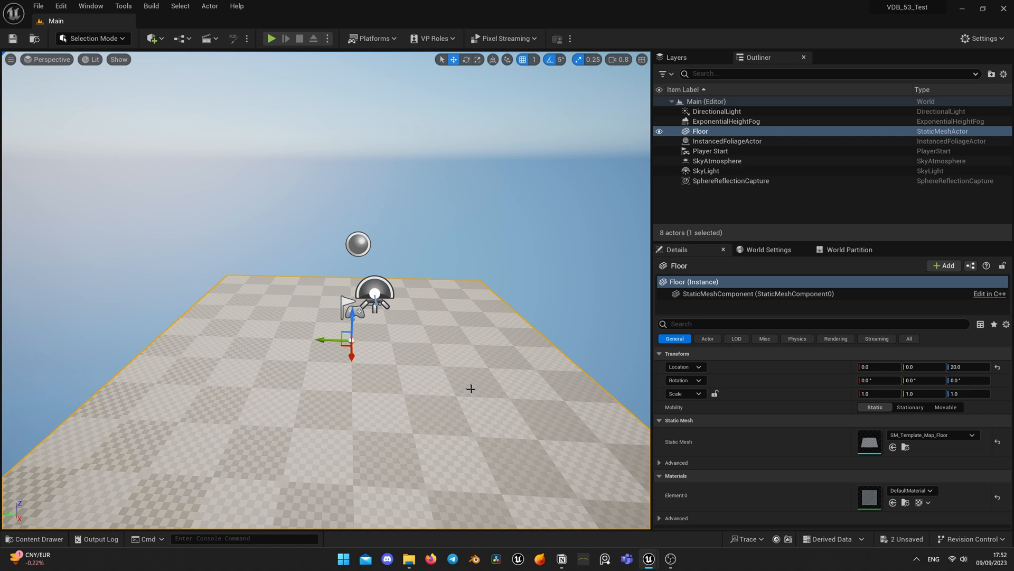
- Import the 70 VDB files with the vel attribute channels set to None
{"action": "left_click", "coordinate": [408, 559]}
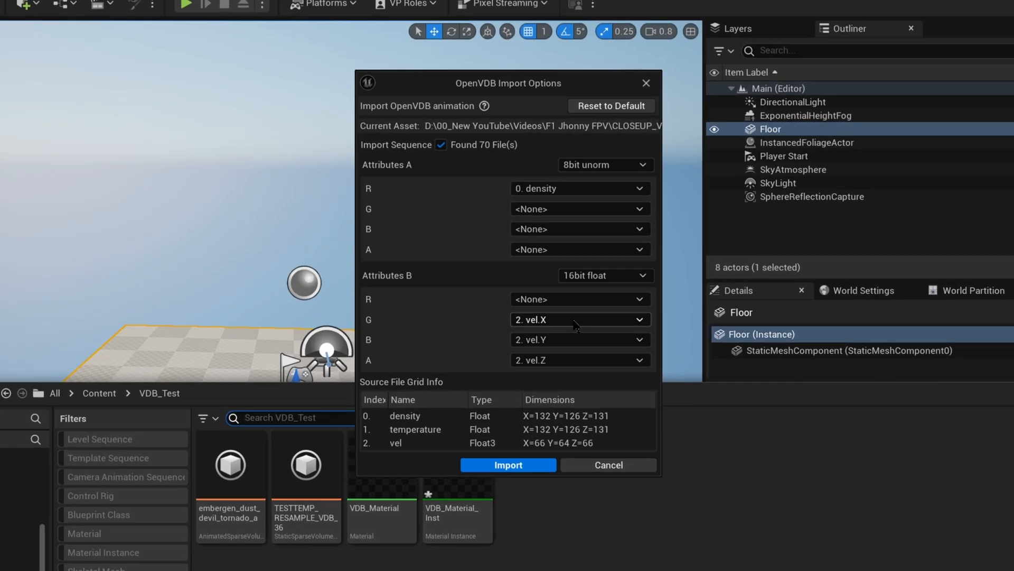
{"action": "left_click", "coordinate": [579, 351]}
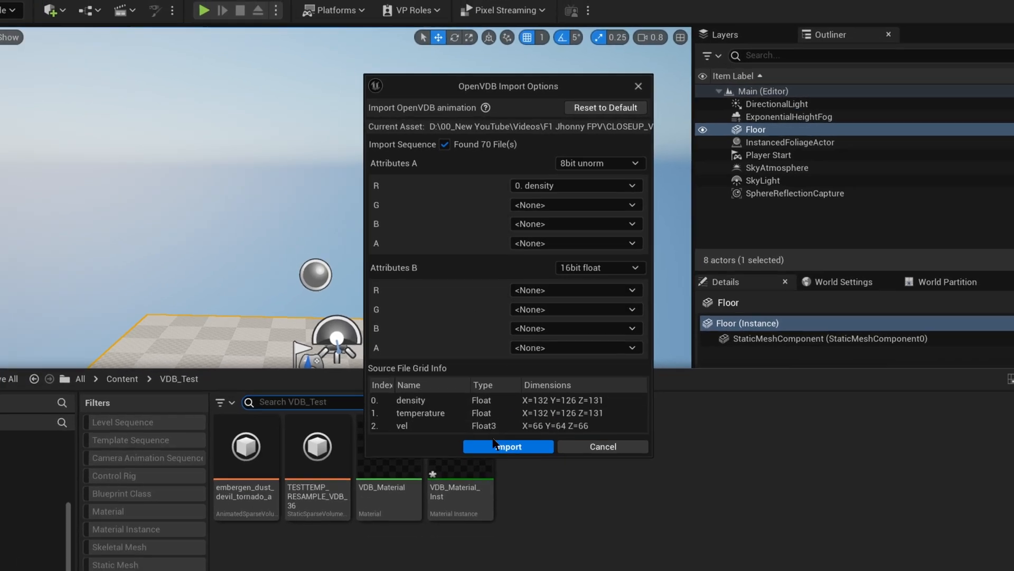
{"action": "left_click", "coordinate": [507, 446]}
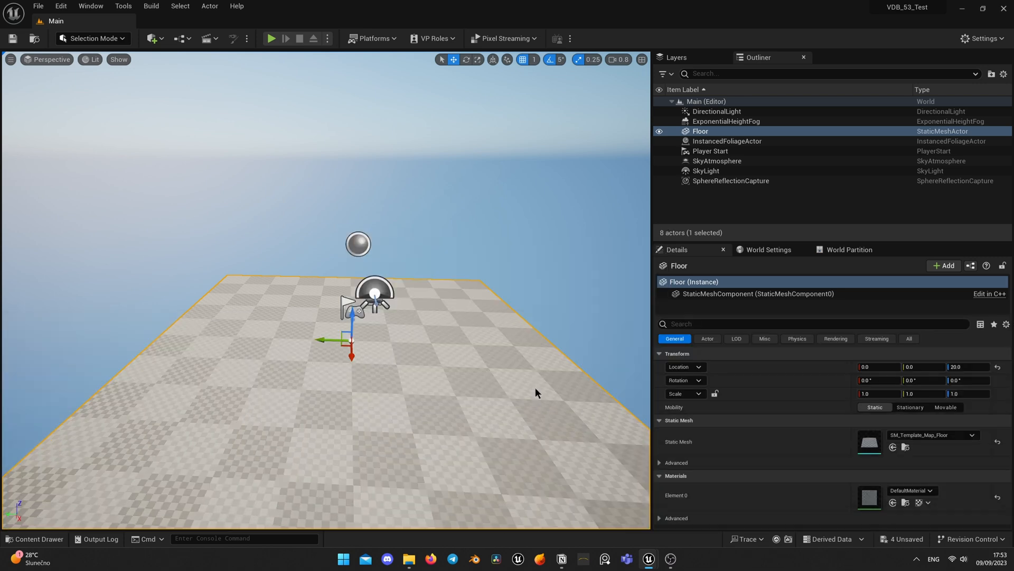
- Browse to VDB_Test in the Content Drawer, inspect VDB_Material, then reopen the drawer
{"action": "left_click", "coordinate": [34, 538]}
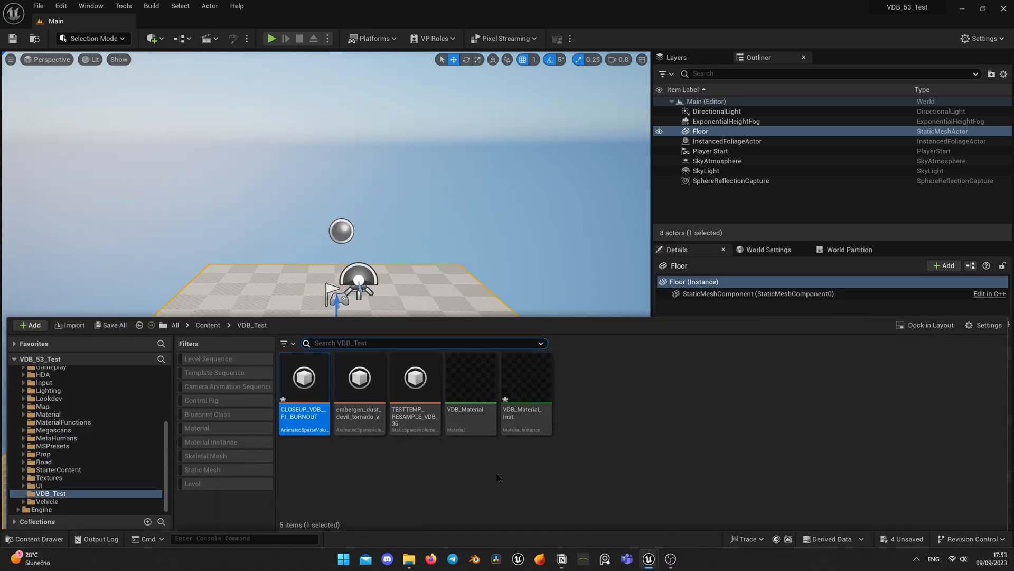
{"action": "mouse_move", "coordinate": [469, 378]}
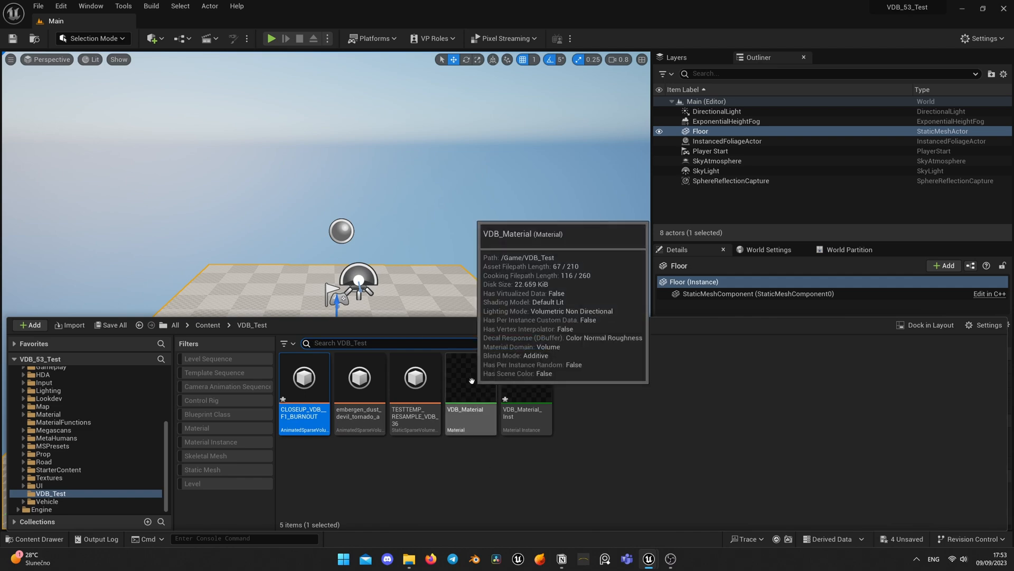
{"action": "double_click", "coordinate": [470, 378]}
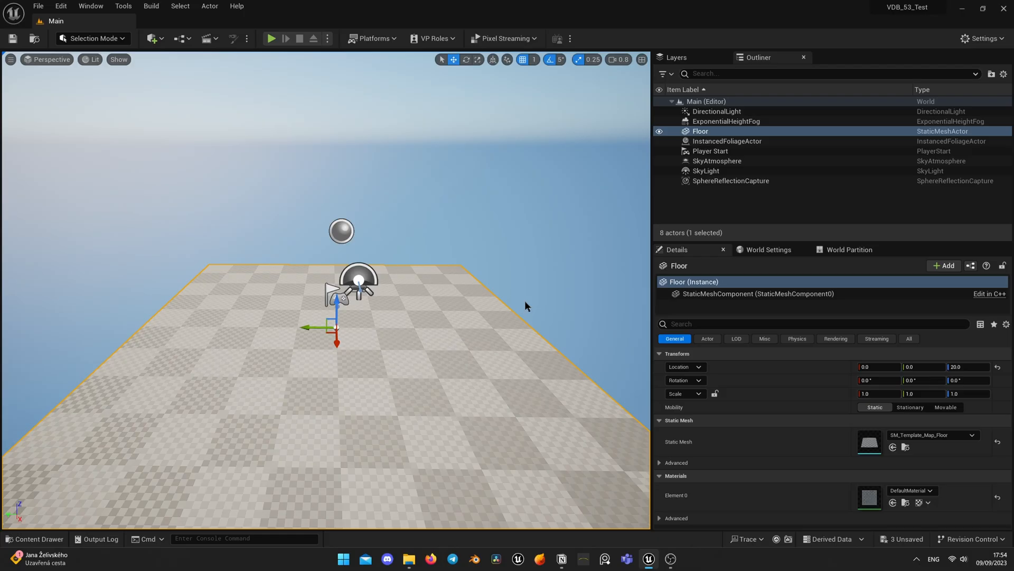
{"action": "left_click", "coordinate": [33, 538]}
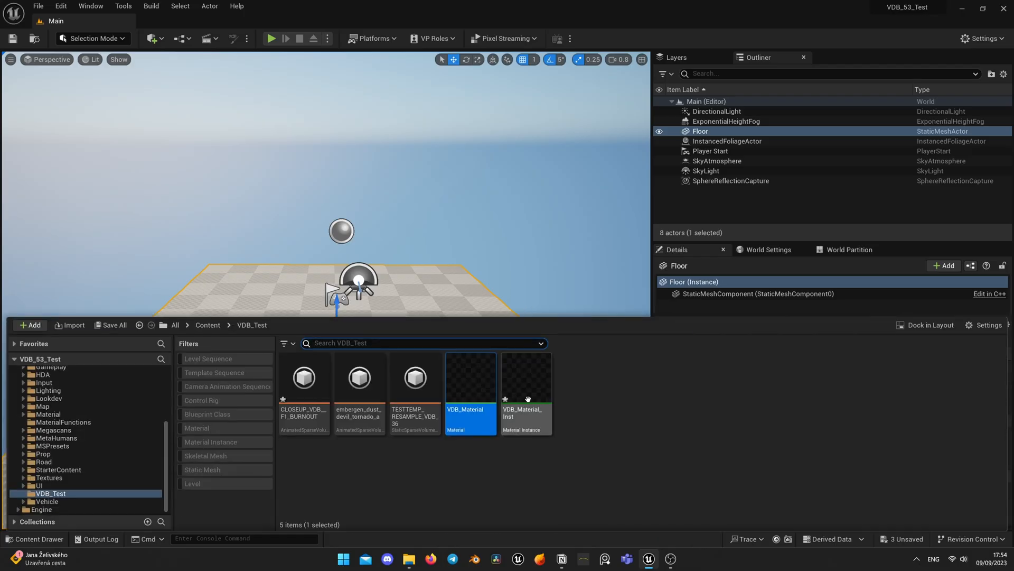
{"action": "double_click", "coordinate": [525, 377]}
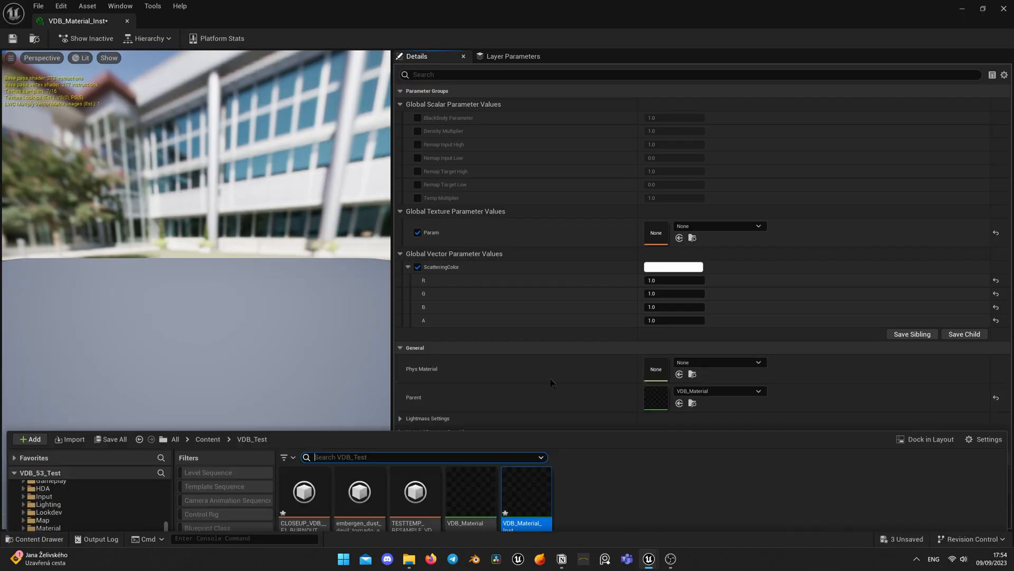
{"action": "left_click", "coordinate": [37, 538]}
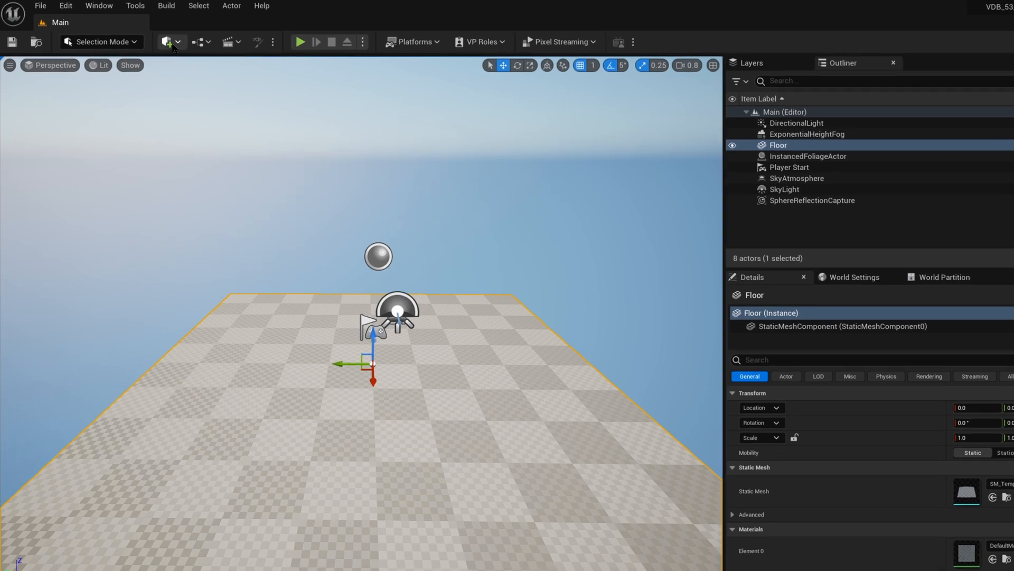
- Place a Heterogeneous Volume in the level and assign VDB_Material_Inst as its material
{"action": "left_click", "coordinate": [167, 42]}
{"action": "type", "text": "hetero"}
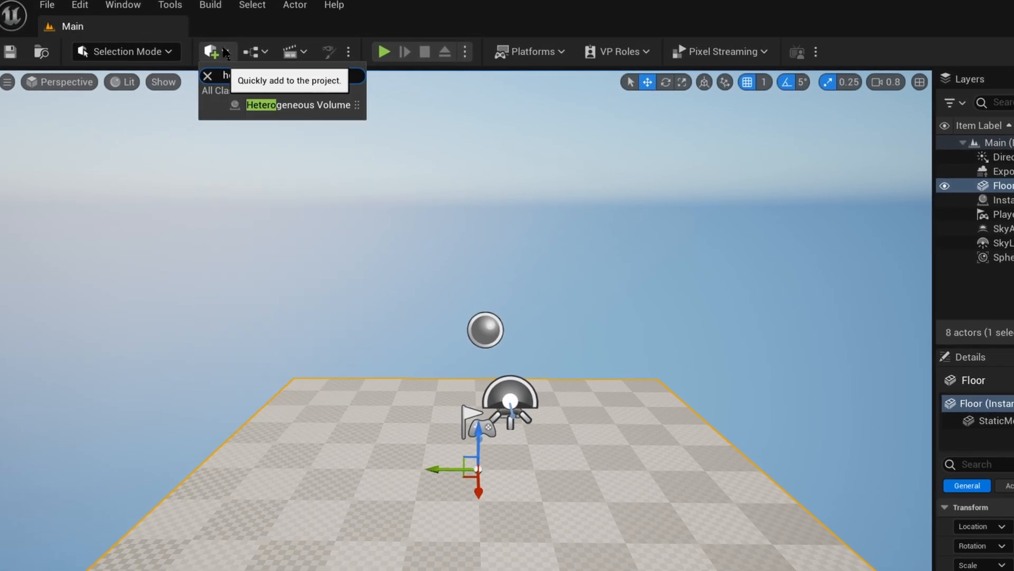
{"action": "left_click", "coordinate": [298, 105]}
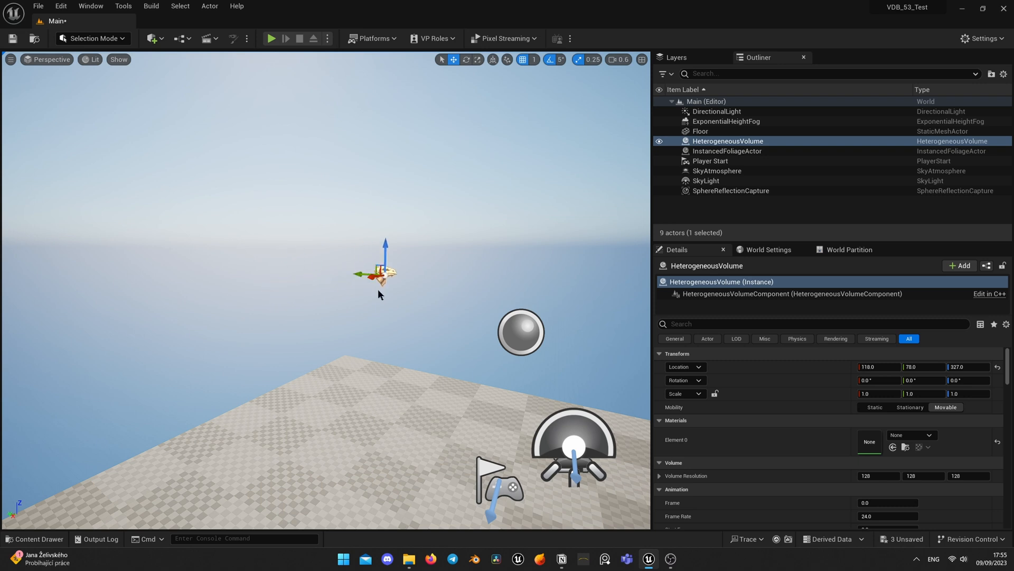
{"action": "left_click", "coordinate": [34, 539]}
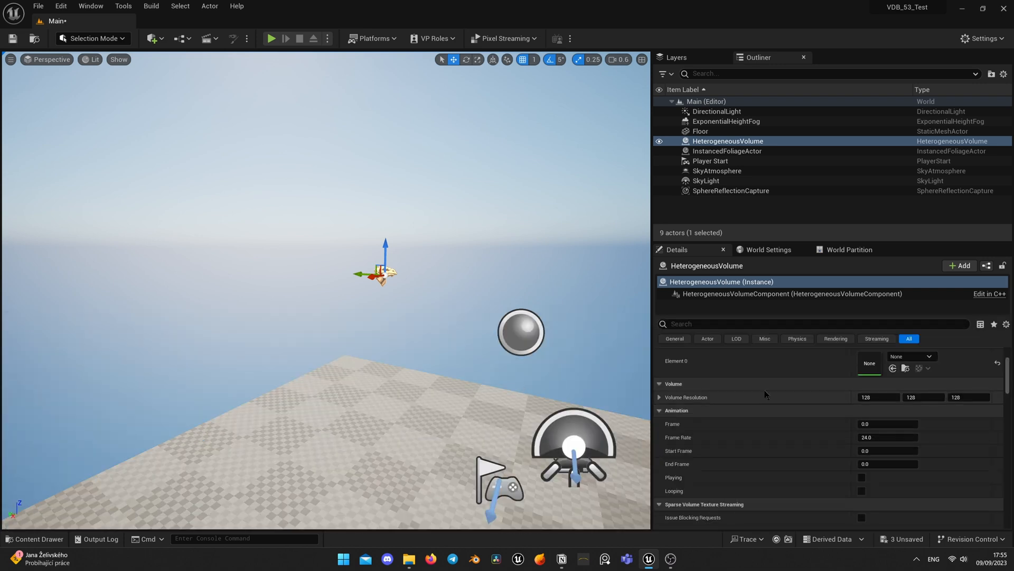
{"action": "left_click", "coordinate": [912, 356]}
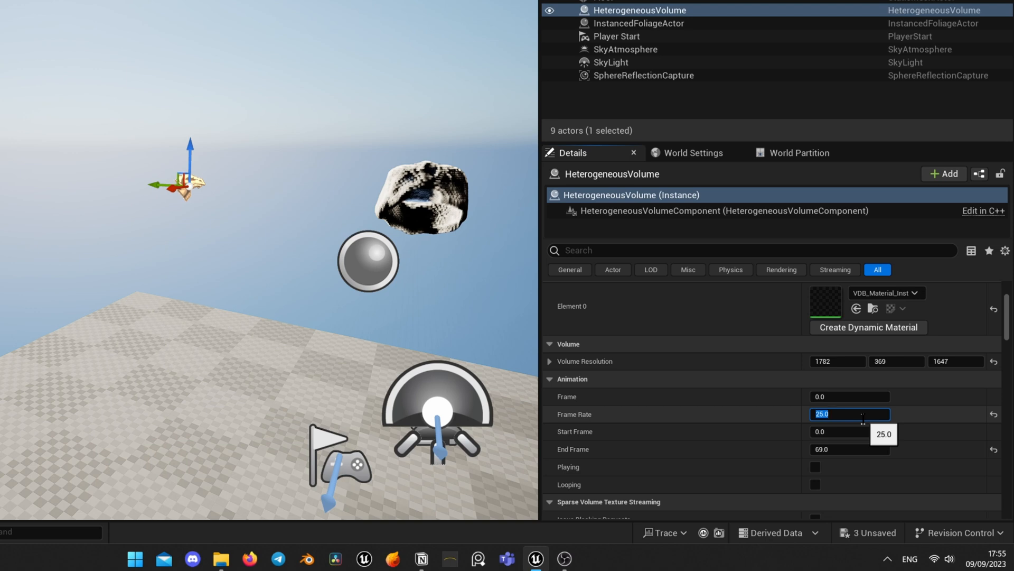
- Confirm the 25 fps frame rate and tick Looping for the smoke animation
{"action": "left_click", "coordinate": [815, 466]}
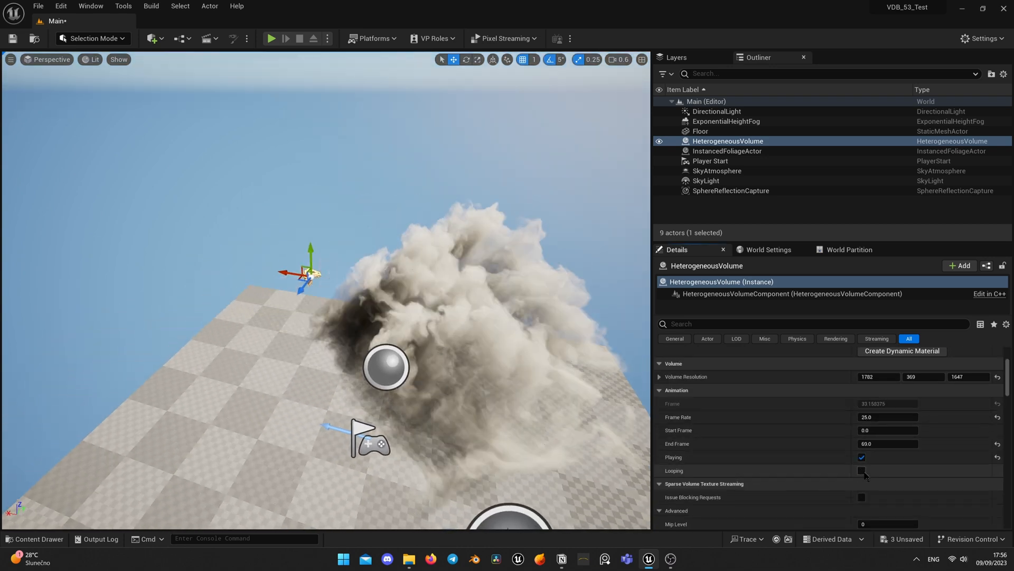
{"action": "left_click", "coordinate": [862, 471]}
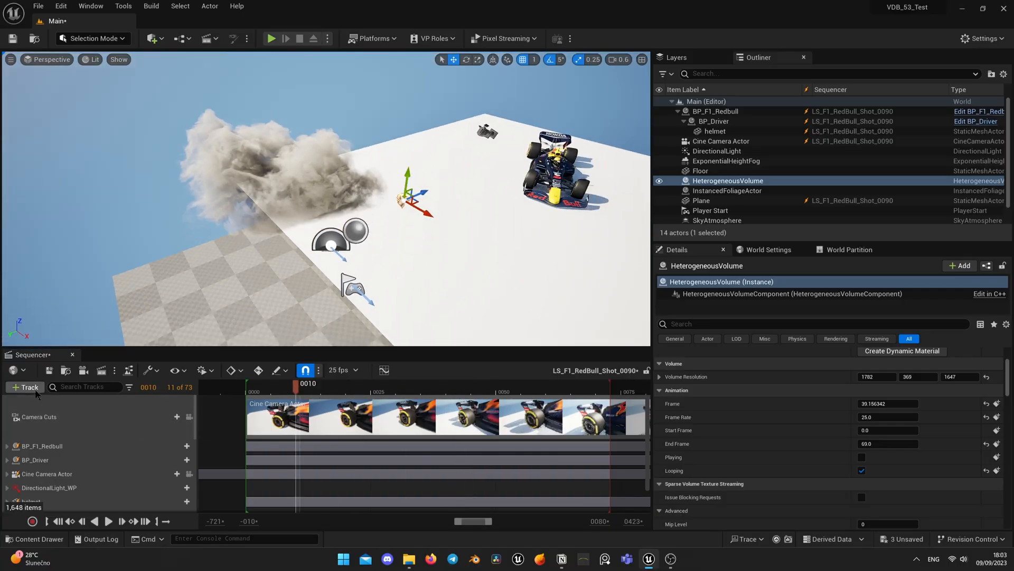
- Add the HeterogeneousVolume actor as a track in LS_F1_RedBull_Shot_0090
{"action": "left_click", "coordinate": [25, 387]}
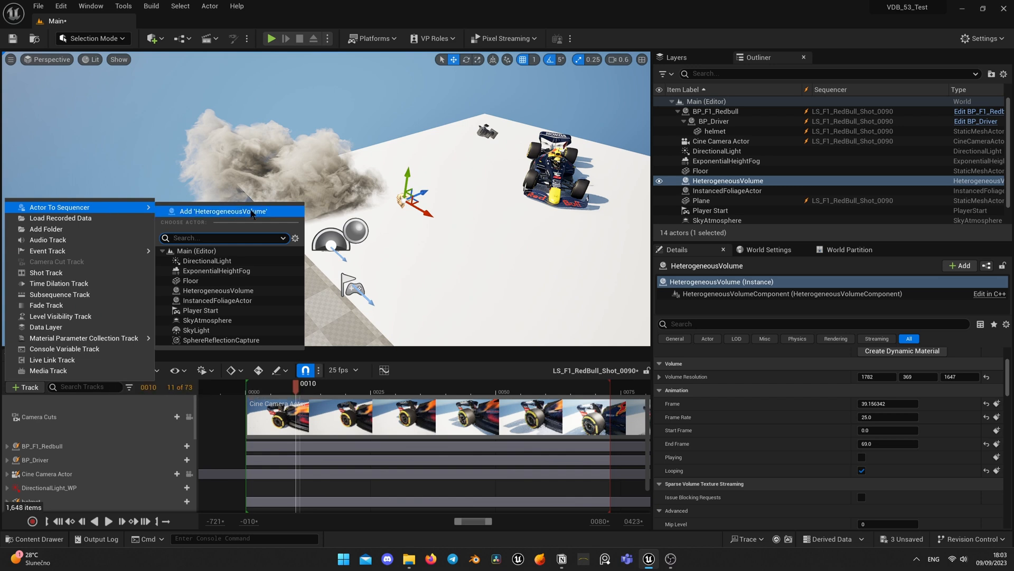
{"action": "left_click", "coordinate": [225, 211]}
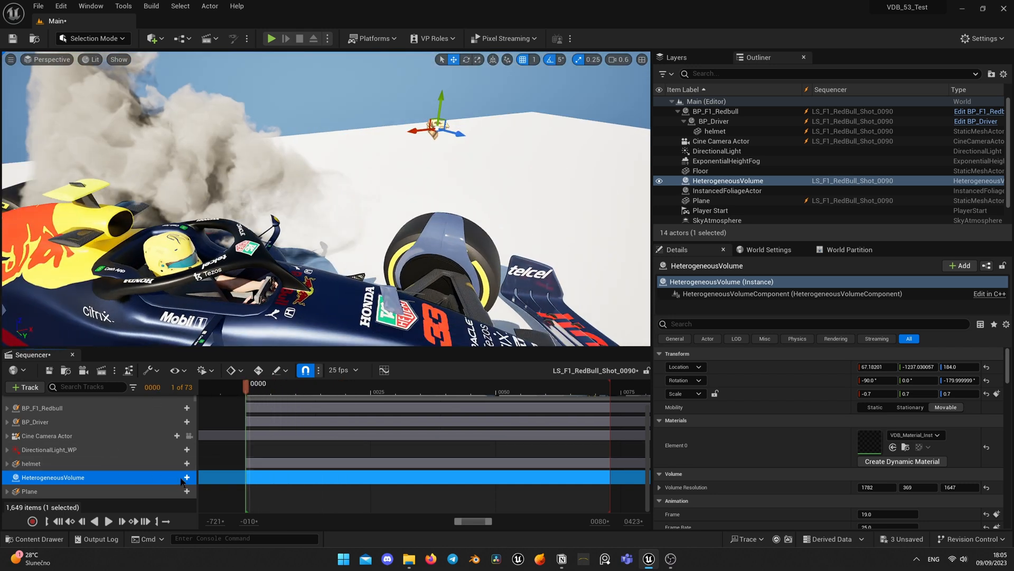
- Key the volume component's Frame property at shot start and end, previewing through the camera
{"action": "left_click", "coordinate": [7, 477]}
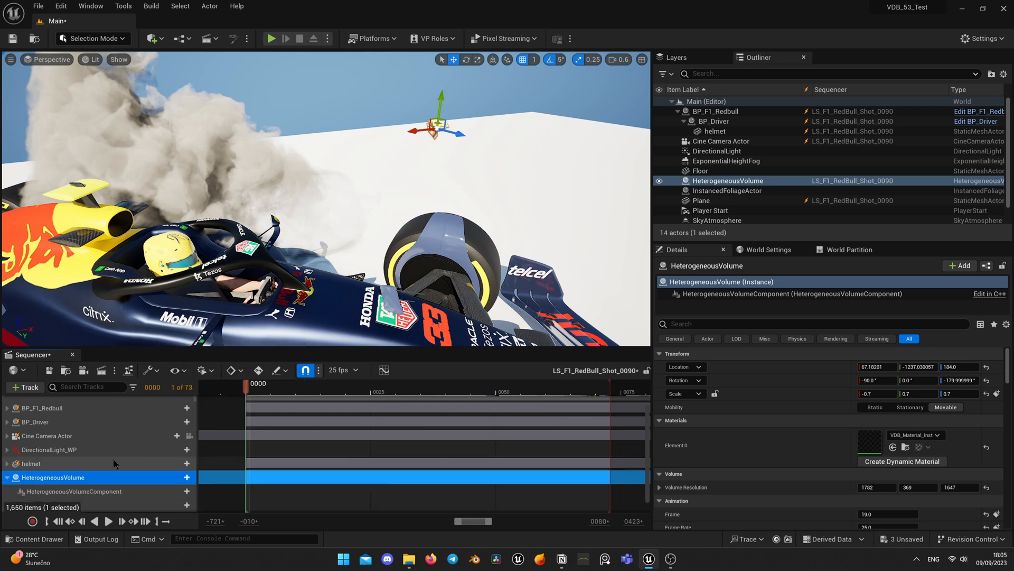
{"action": "left_click", "coordinate": [187, 478]}
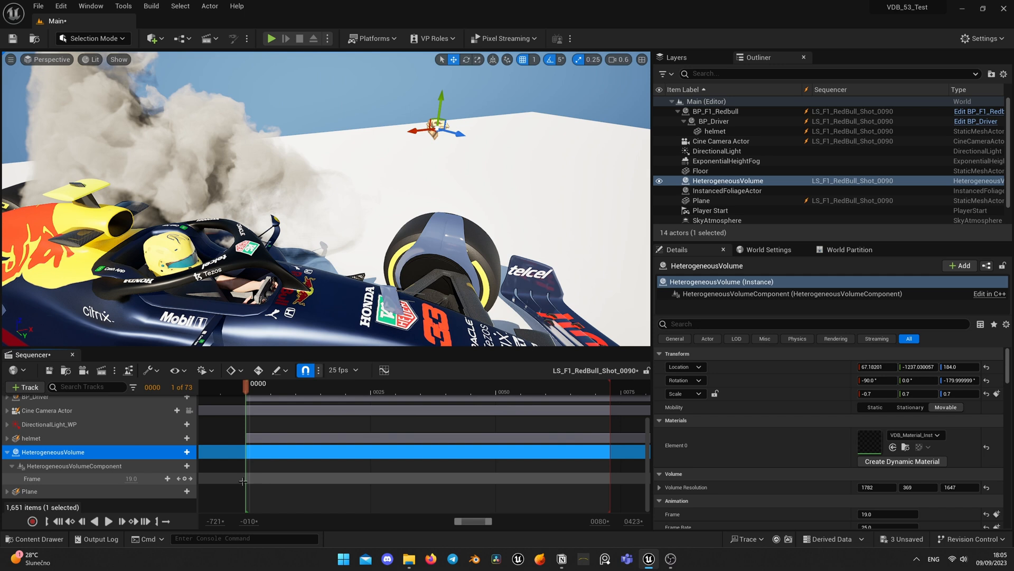
{"action": "left_click", "coordinate": [492, 392]}
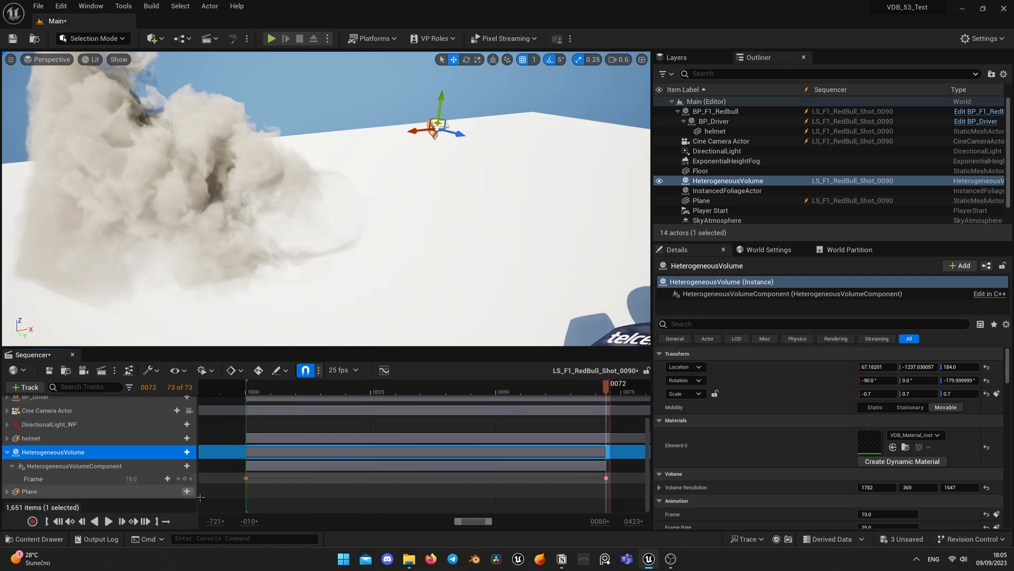
{"action": "right_click", "coordinate": [605, 477]}
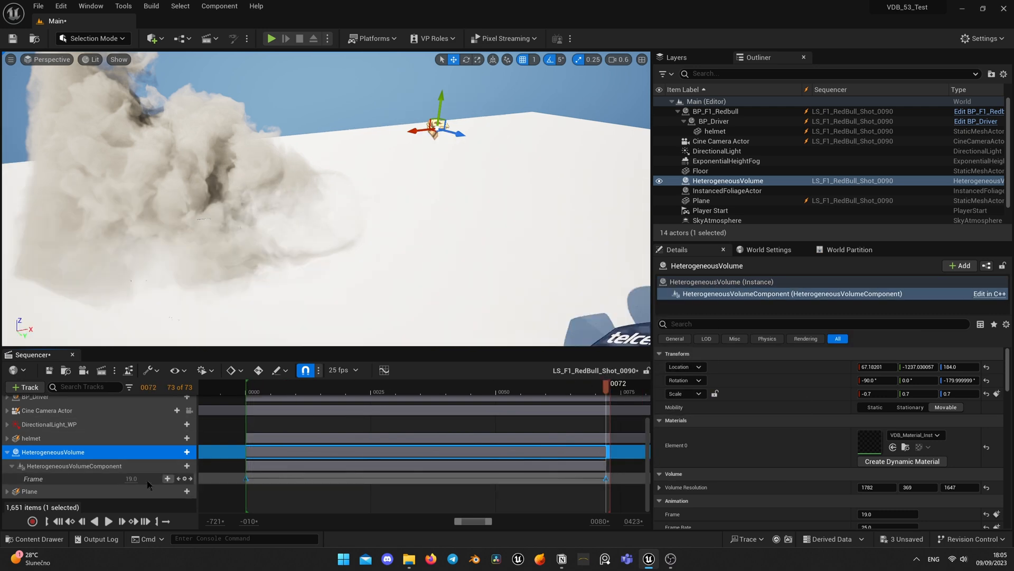
{"action": "left_click", "coordinate": [81, 521]}
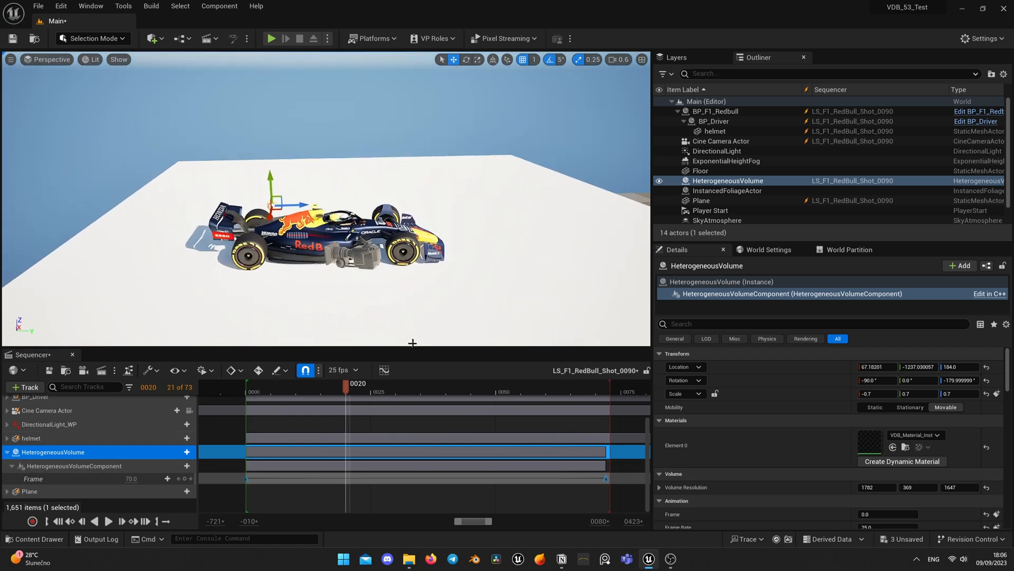
{"action": "left_click", "coordinate": [359, 383]}
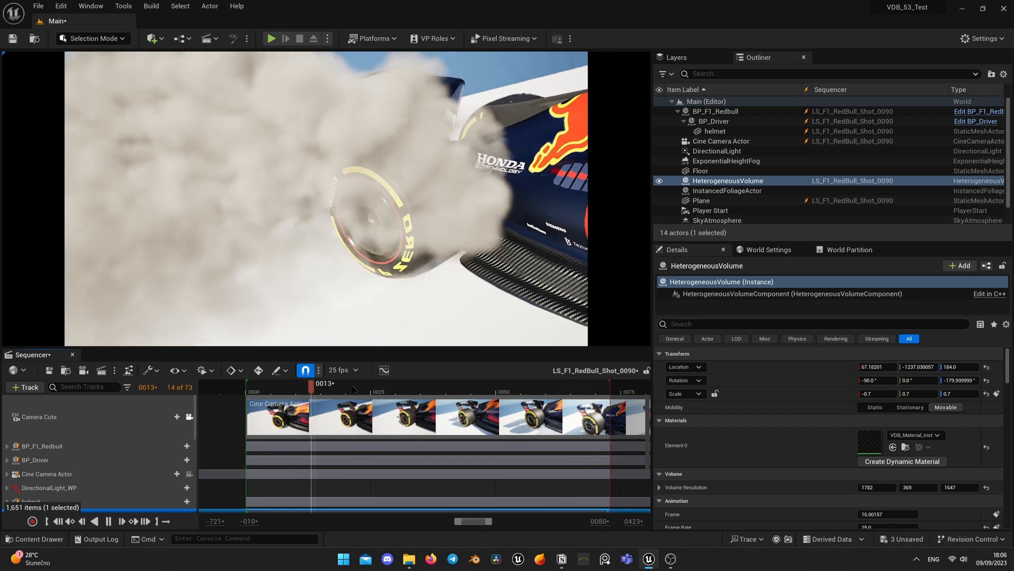
{"action": "left_click", "coordinate": [575, 383]}
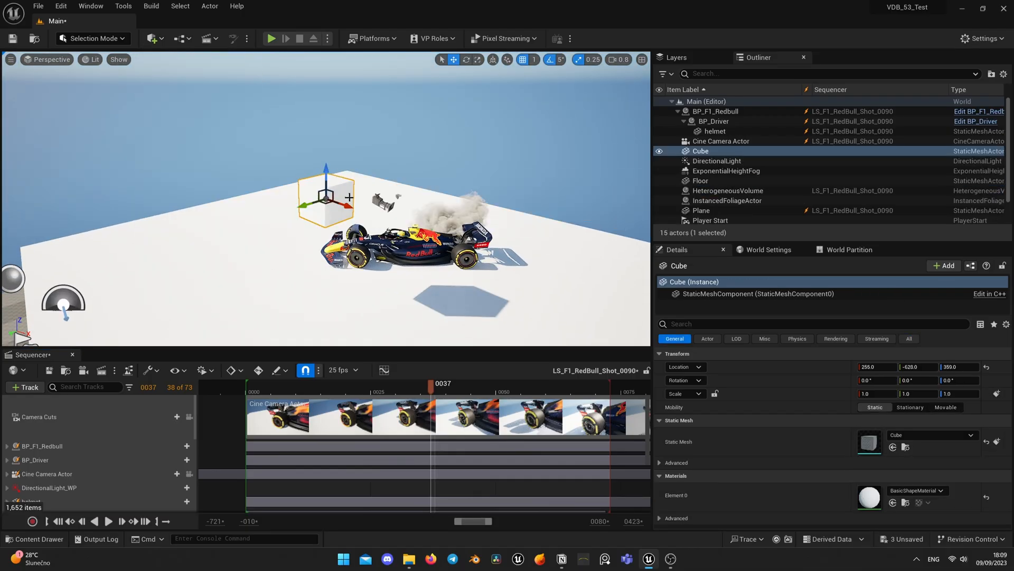
- Drag the cube with the transform gizmo to reposition it near the car and smoke
{"action": "left_click_drag", "start_coordinate": [325, 197], "coordinate": [345, 142]}
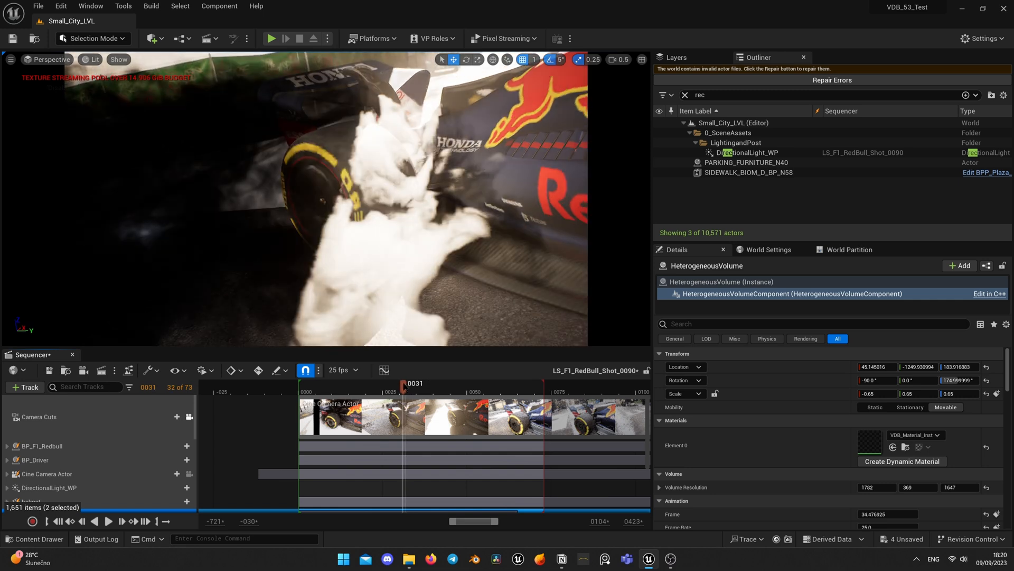
{"action": "mouse_move", "coordinate": [189, 416]}
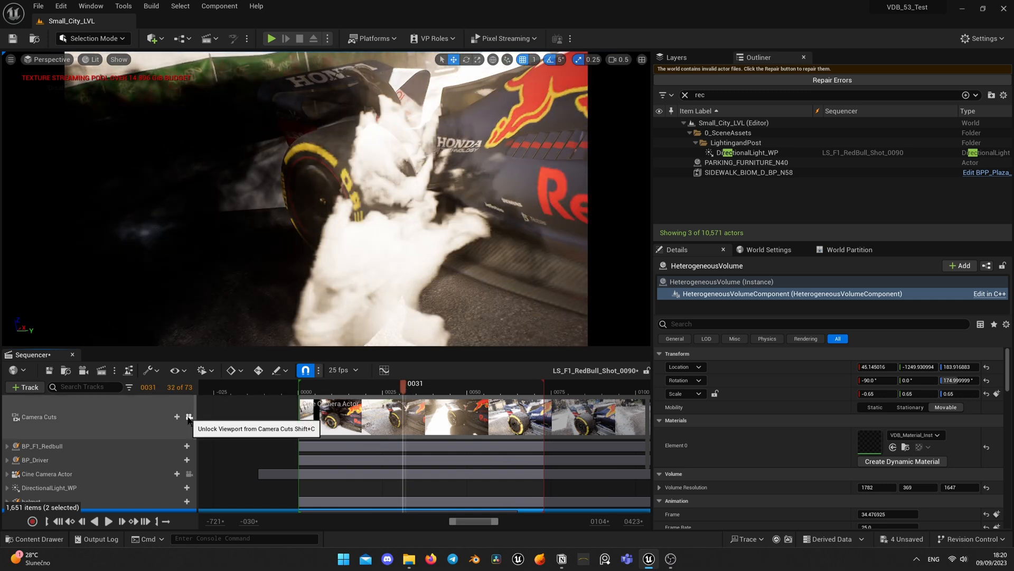
- Unlock the viewport from the shot camera and add a Rect Light to the level
{"action": "left_click", "coordinate": [189, 416]}
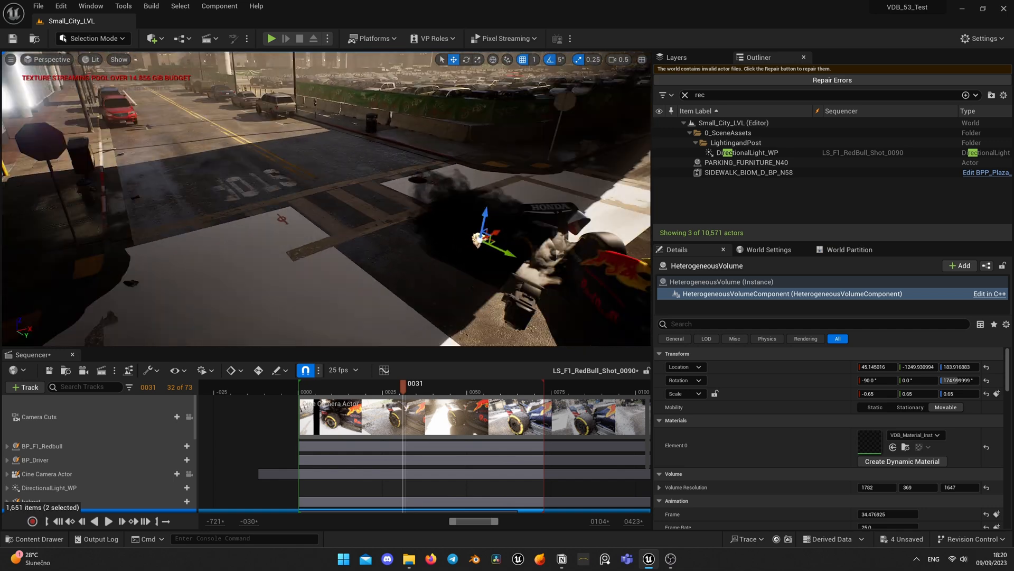
{"action": "left_click", "coordinate": [152, 38]}
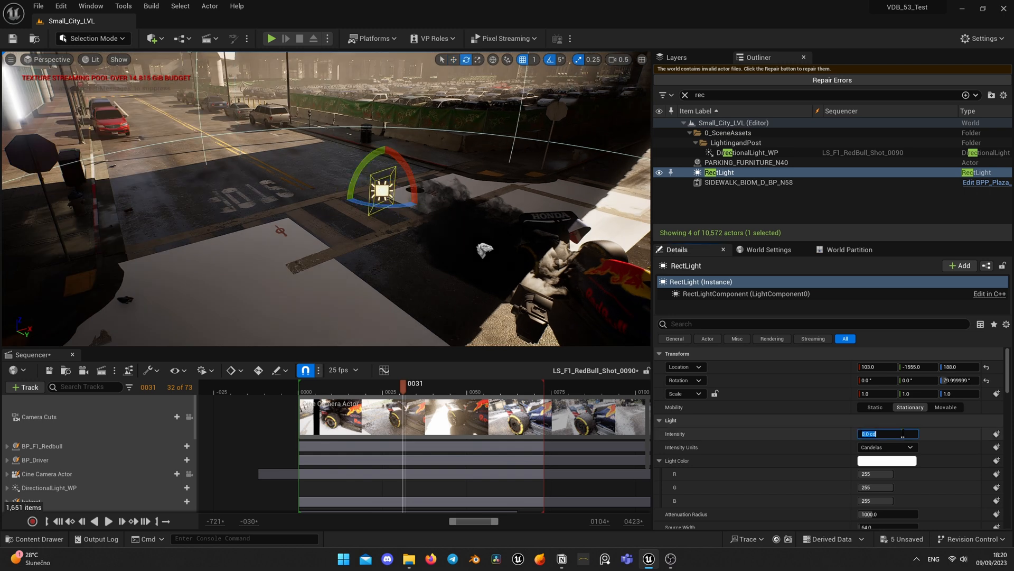
- Confirm 1000 cd intensity, move the light above the smoke, and search Details for 'chan'
{"action": "left_click", "coordinate": [888, 461]}
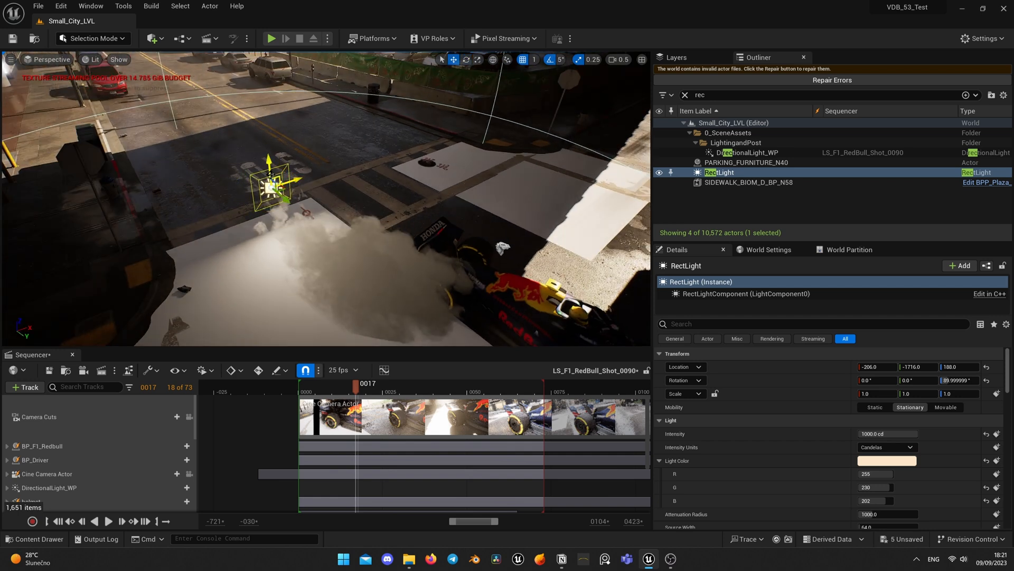
{"action": "left_click_drag", "start_coordinate": [272, 175], "coordinate": [340, 116]}
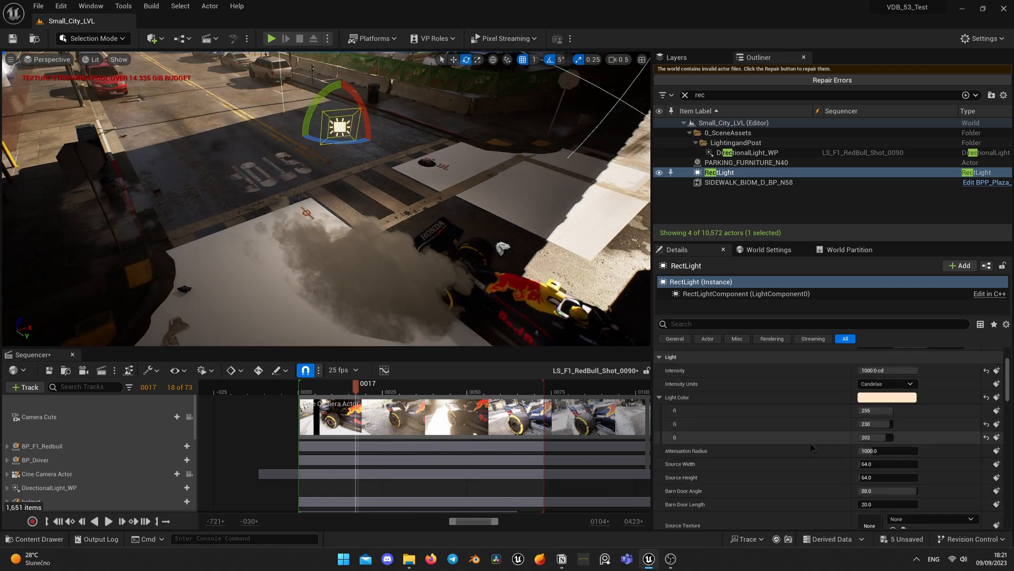
{"action": "type", "text": "chan"}
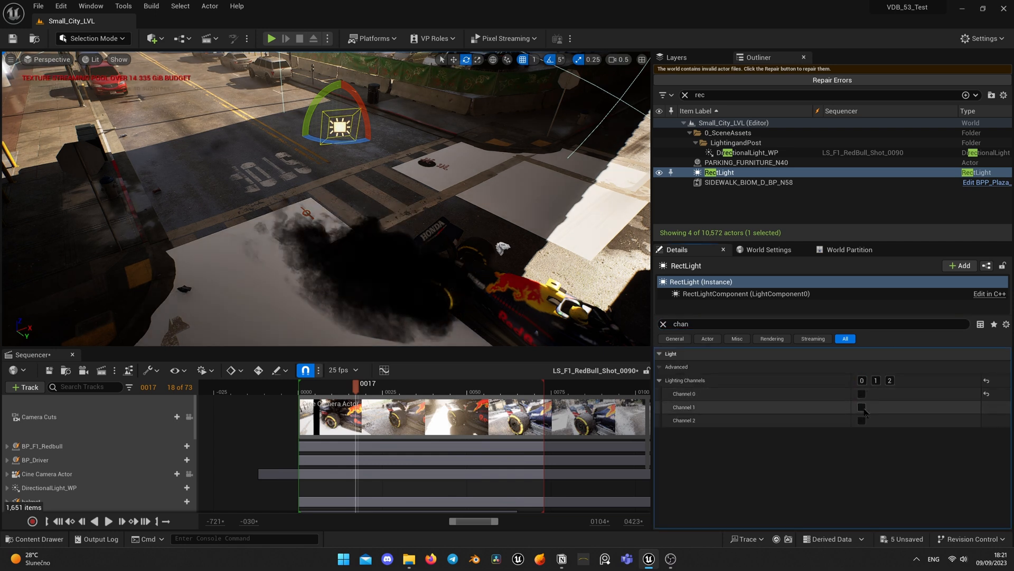
- Enable Lighting Channel 1 on the RectLight and on the HeterogeneousVolume
{"action": "left_click", "coordinate": [861, 407]}
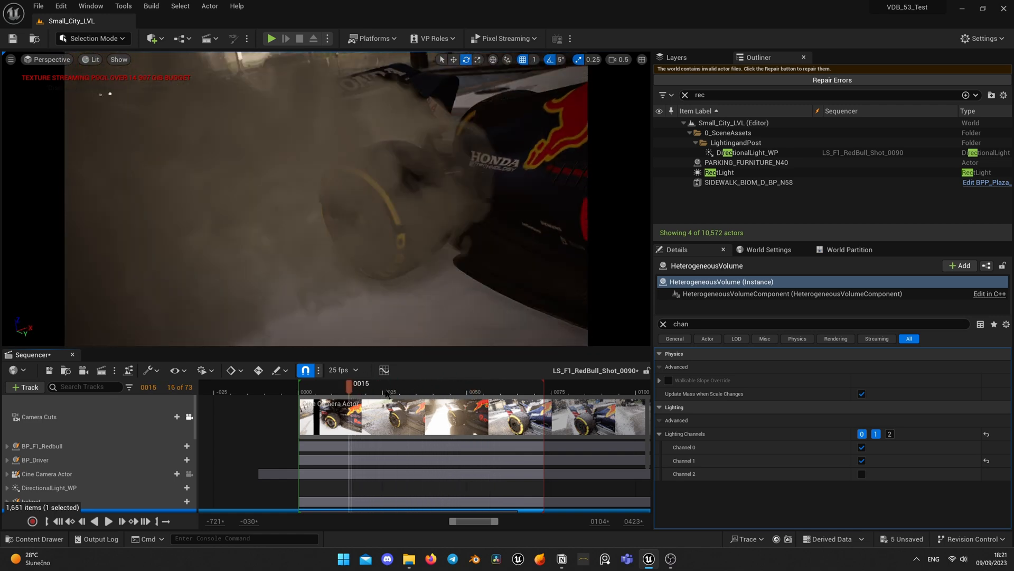
{"action": "left_click", "coordinate": [496, 559]}
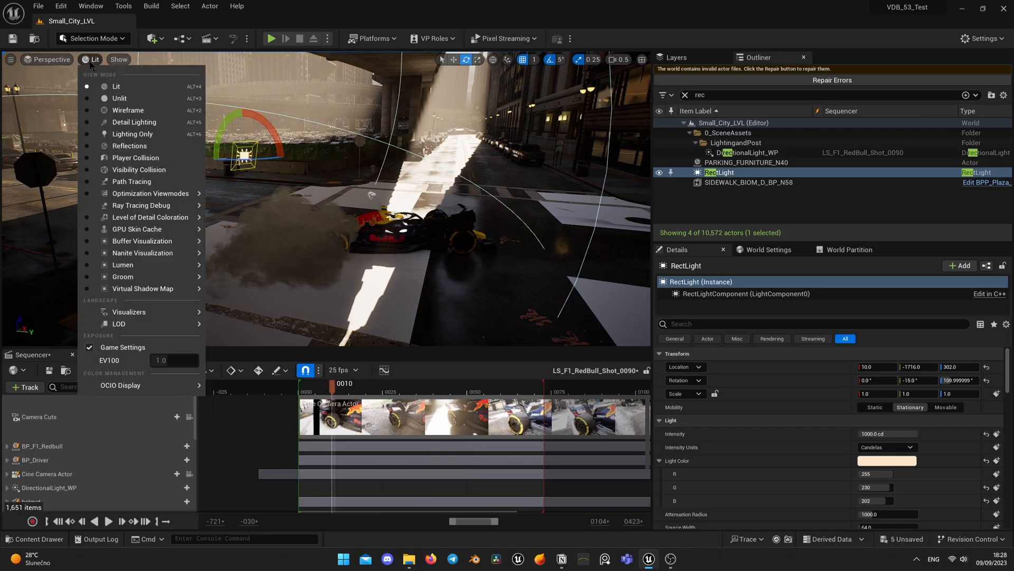
- Switch the viewport to Path Tracing and enter 'r.PathTracing.' in the Cmd field
{"action": "left_click", "coordinate": [132, 181]}
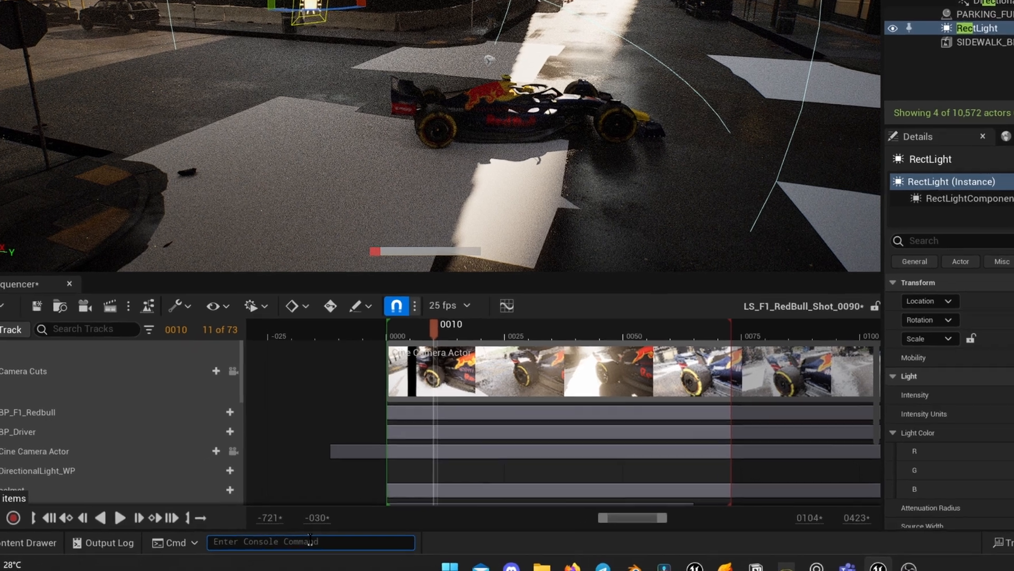
{"action": "type", "text": "r.PathTracing."}
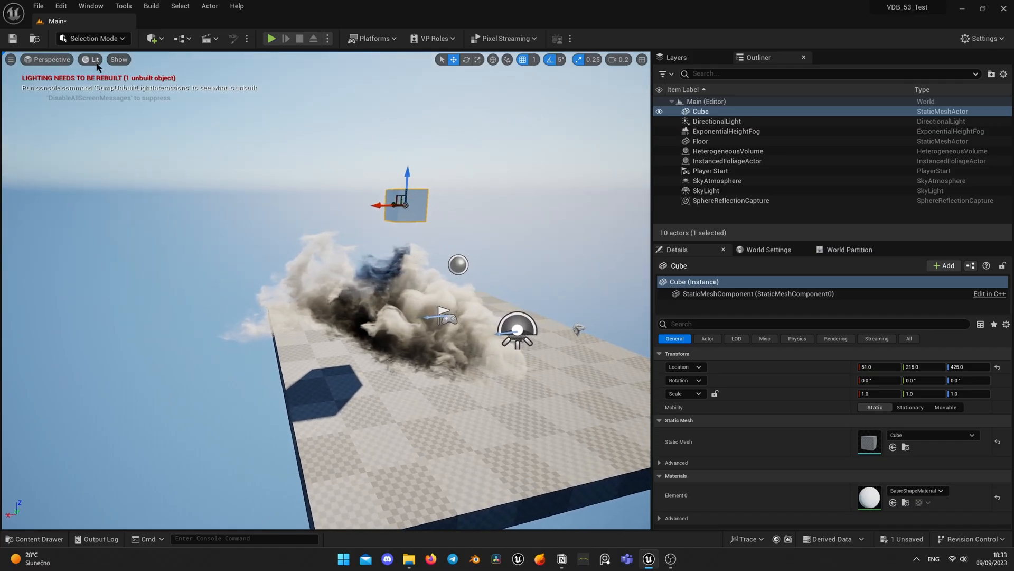
- Set the Main level viewport's view mode to Path Tracing
{"action": "left_click", "coordinate": [95, 58]}
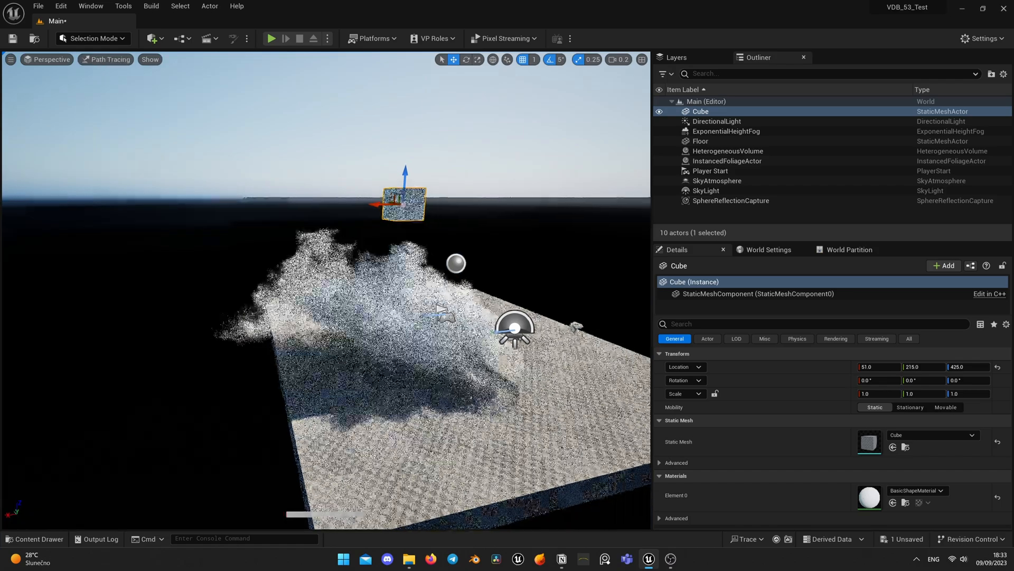